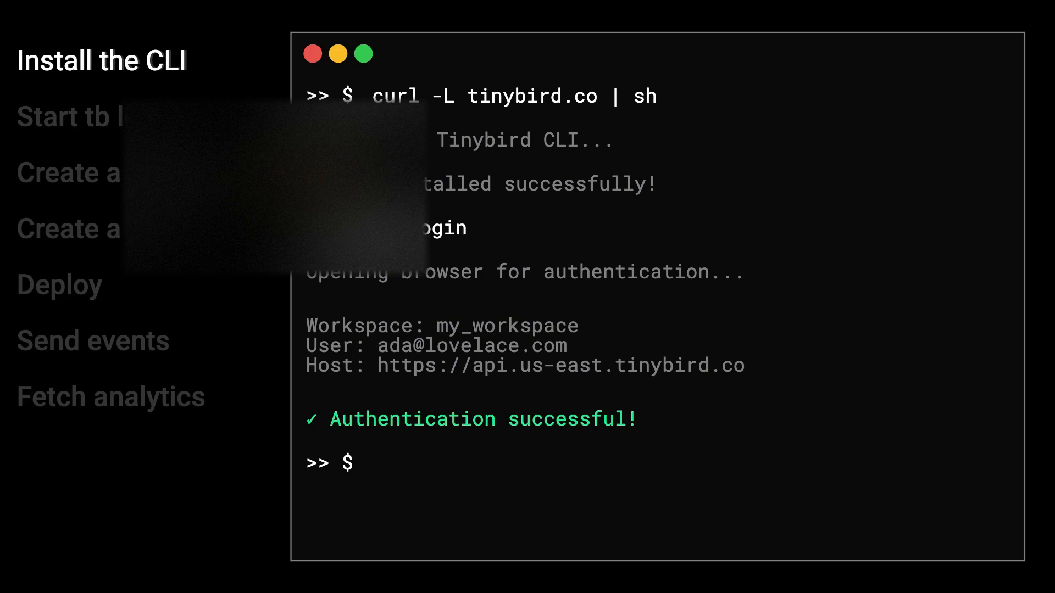
Clear the terminal and run tb local start until Tinybird Local reports it is ready
type("clear")
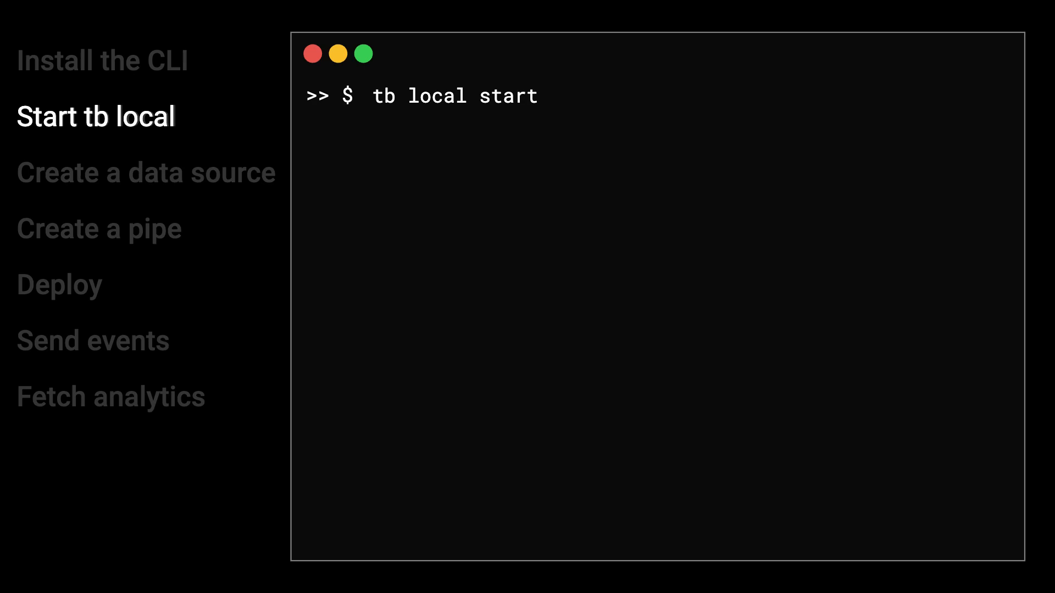
key("Enter")
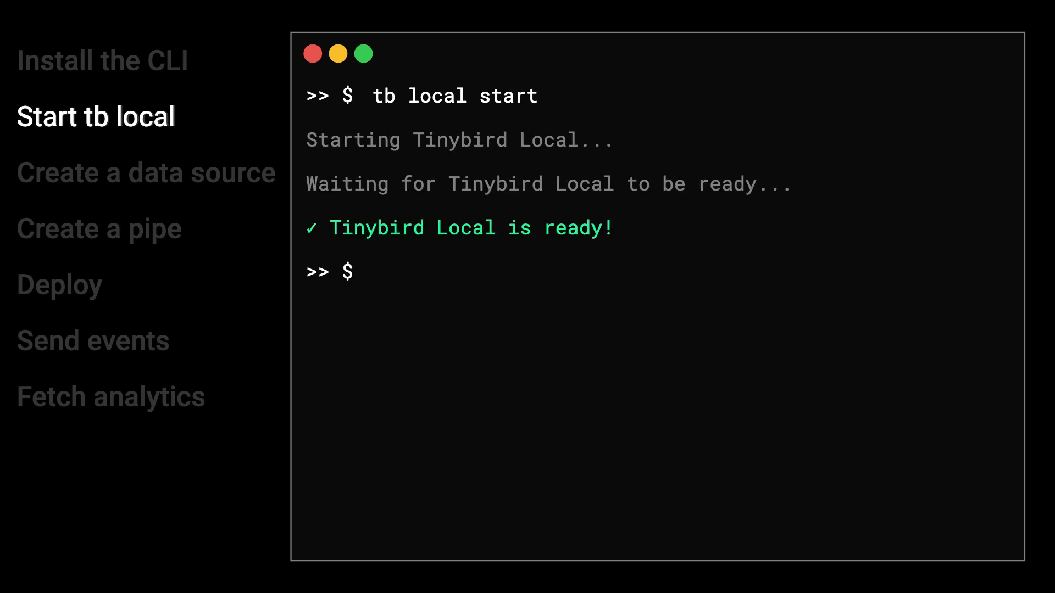
Touch events.datasource and create the events data source from that file with tb datasource create
left_click(146, 172)
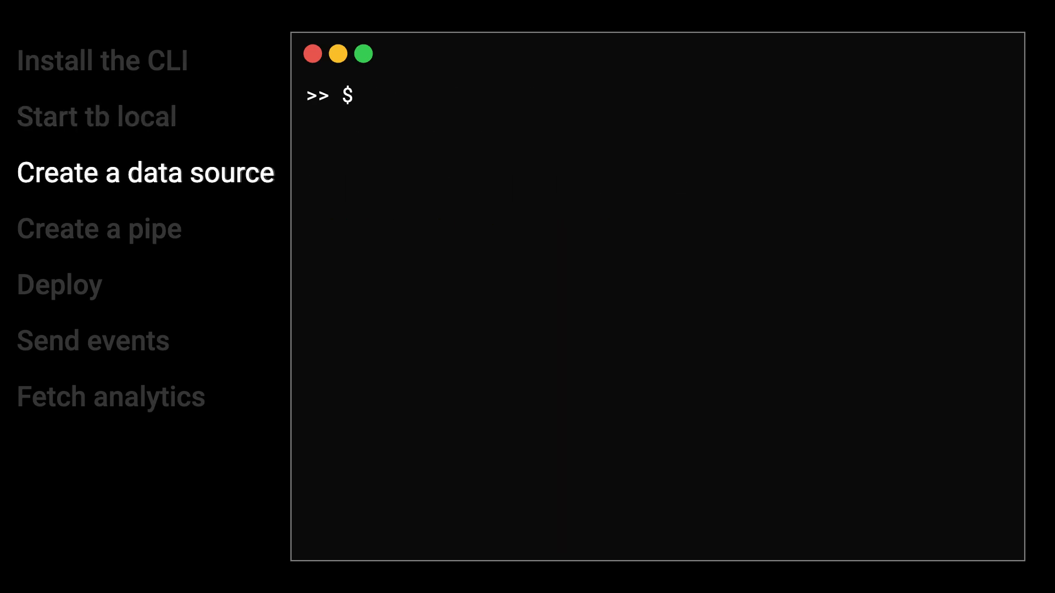
type("t")
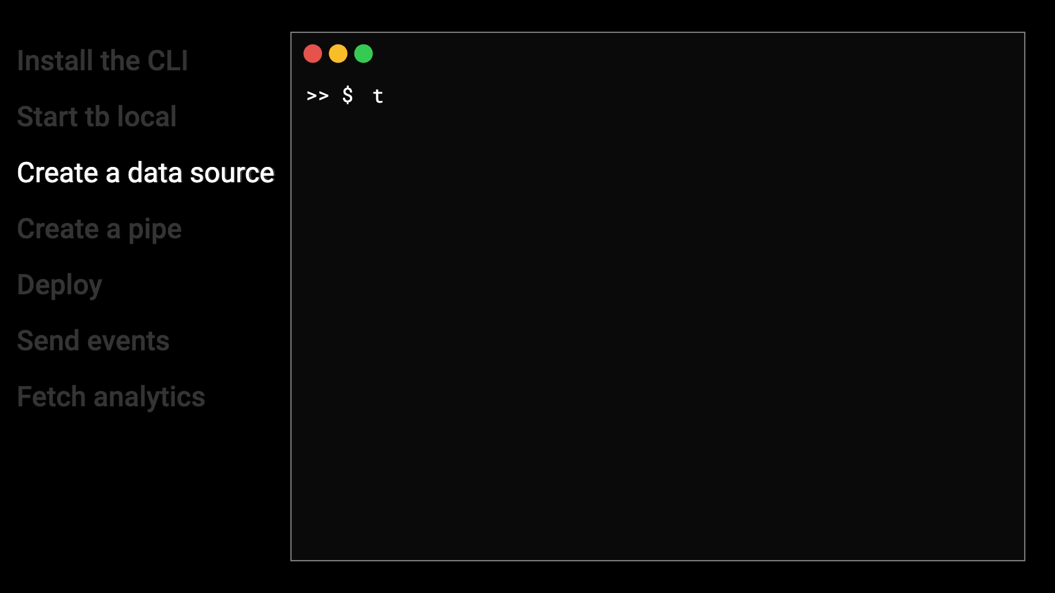
type("ouch events.datasource")
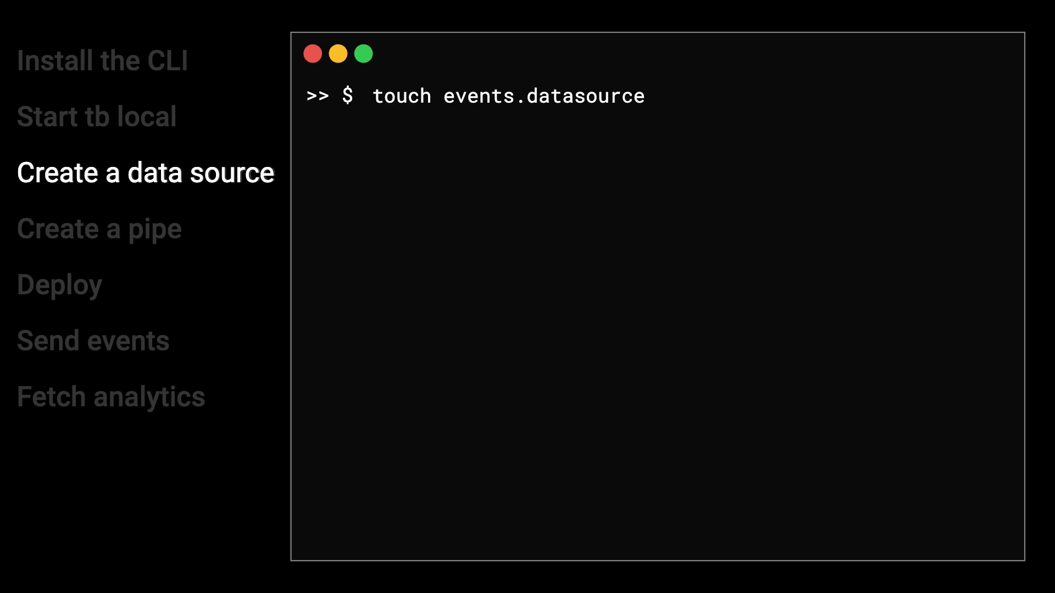
type("tb datasource create --file event")
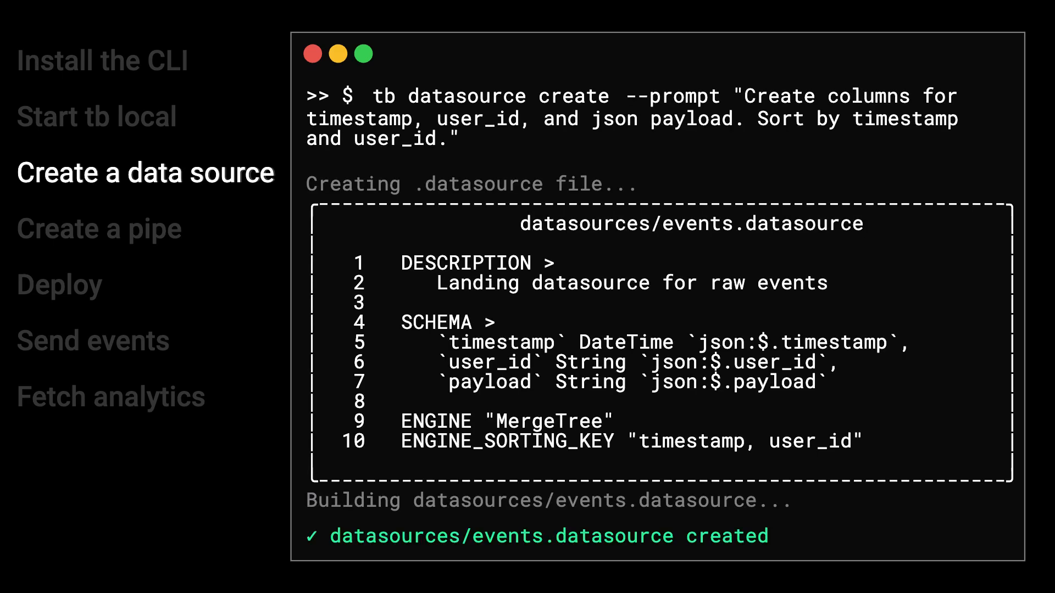
Run tb create --prompt "Create an endpoint pipe to fetch the top users by activity"
left_click(98, 229)
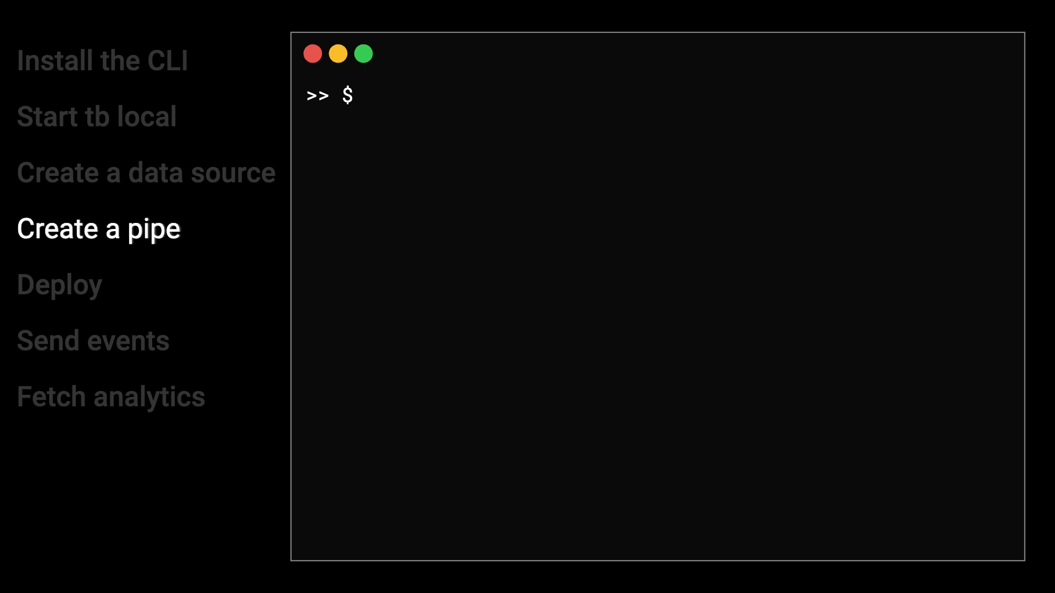
type("tb create --prompt \"Create an endpoint pipe to fetch the top users by activity")
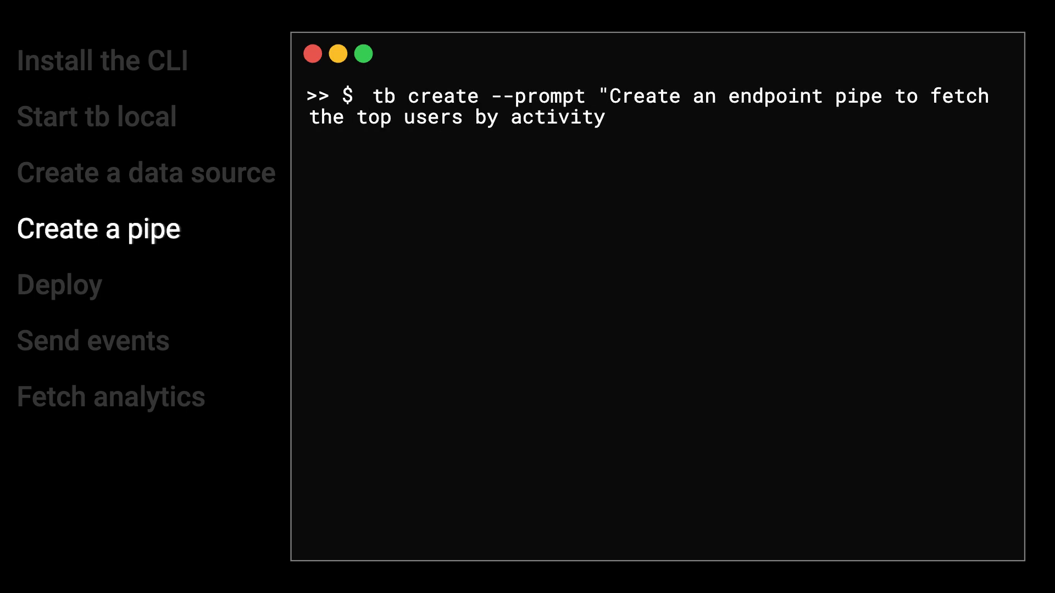
key("Enter")
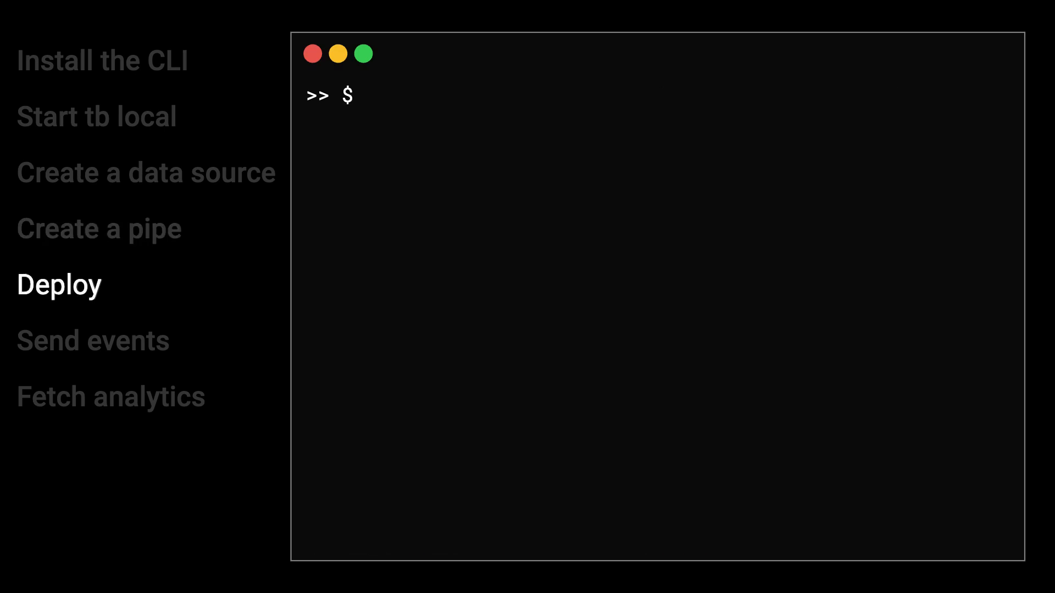
Deploy the events data source and top_users endpoint to Tinybird Cloud with tb --cloud deploy
type("tb --cloud deploy")
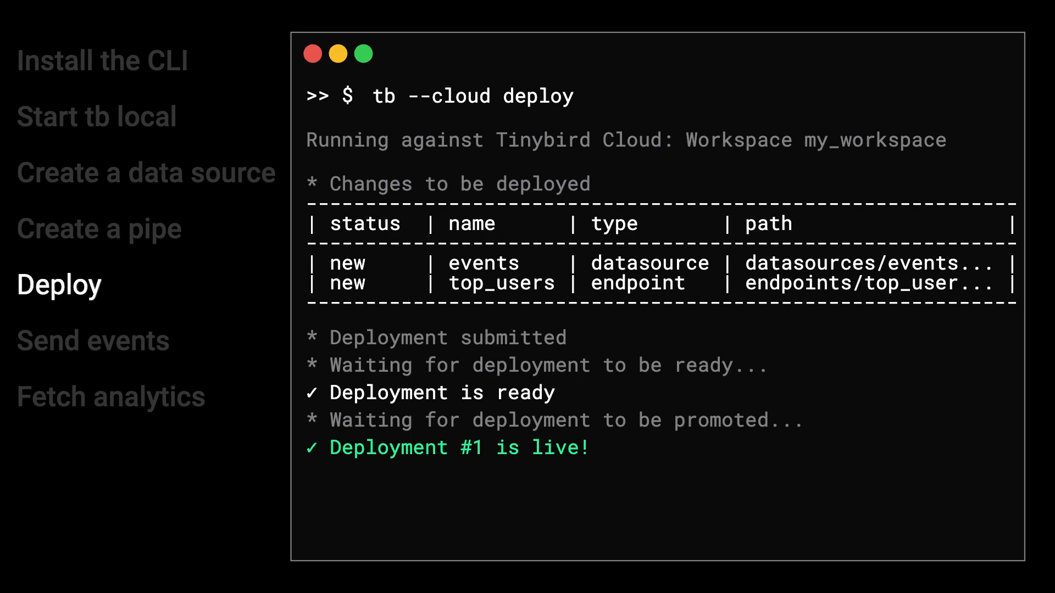
type("clea")
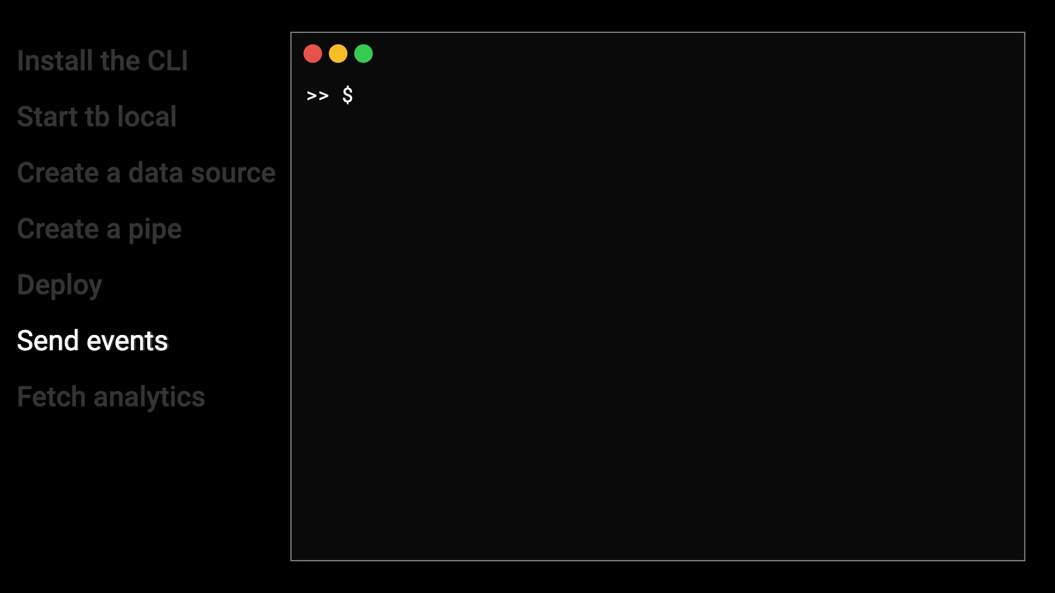
Ingest rows with node send_events.js and move on to fetch_analytics.js
type("node send_events.js")
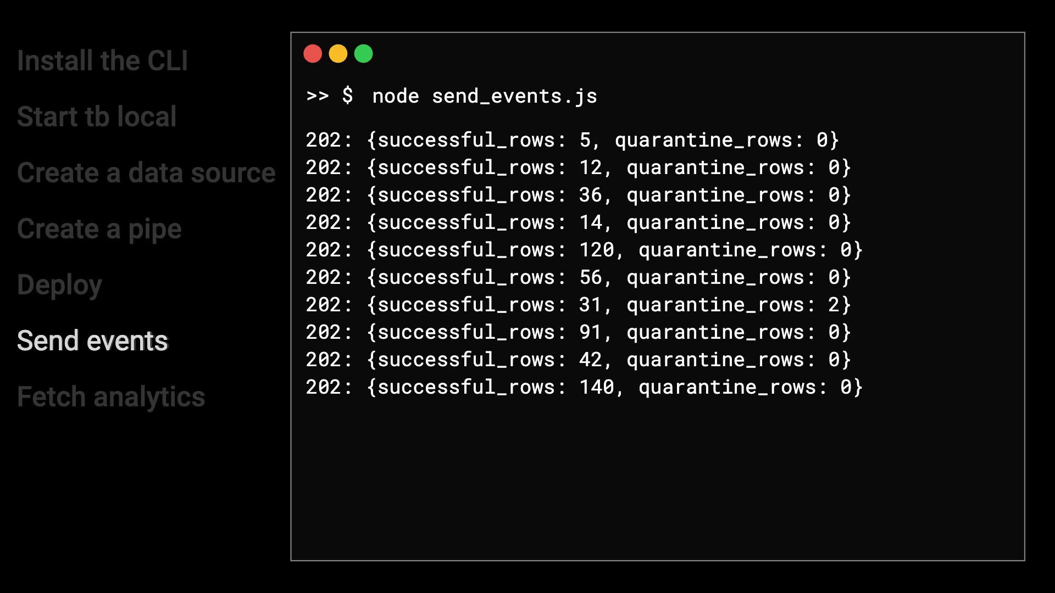
left_click(110, 397)
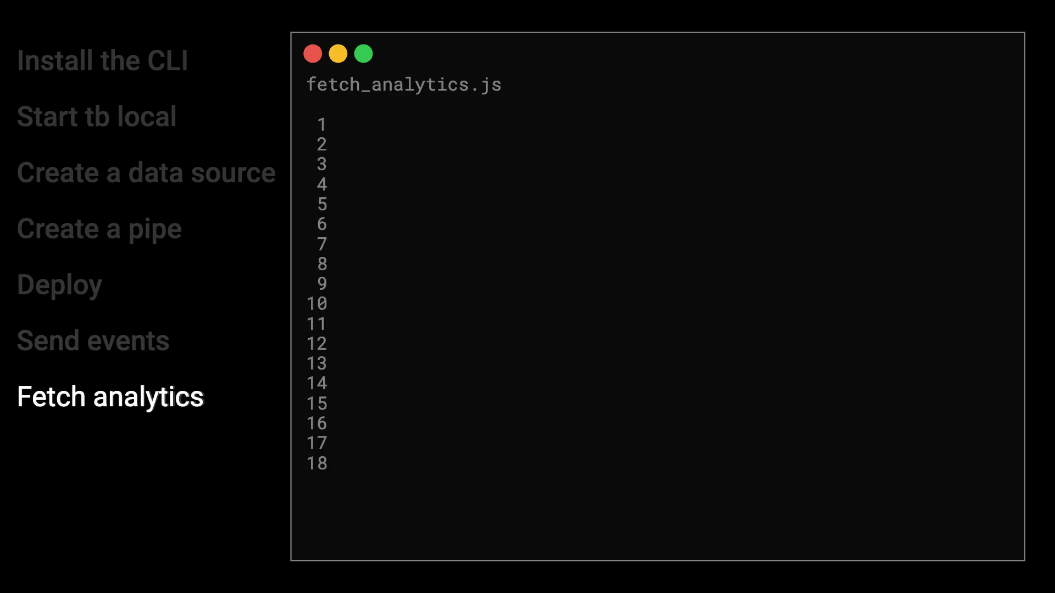